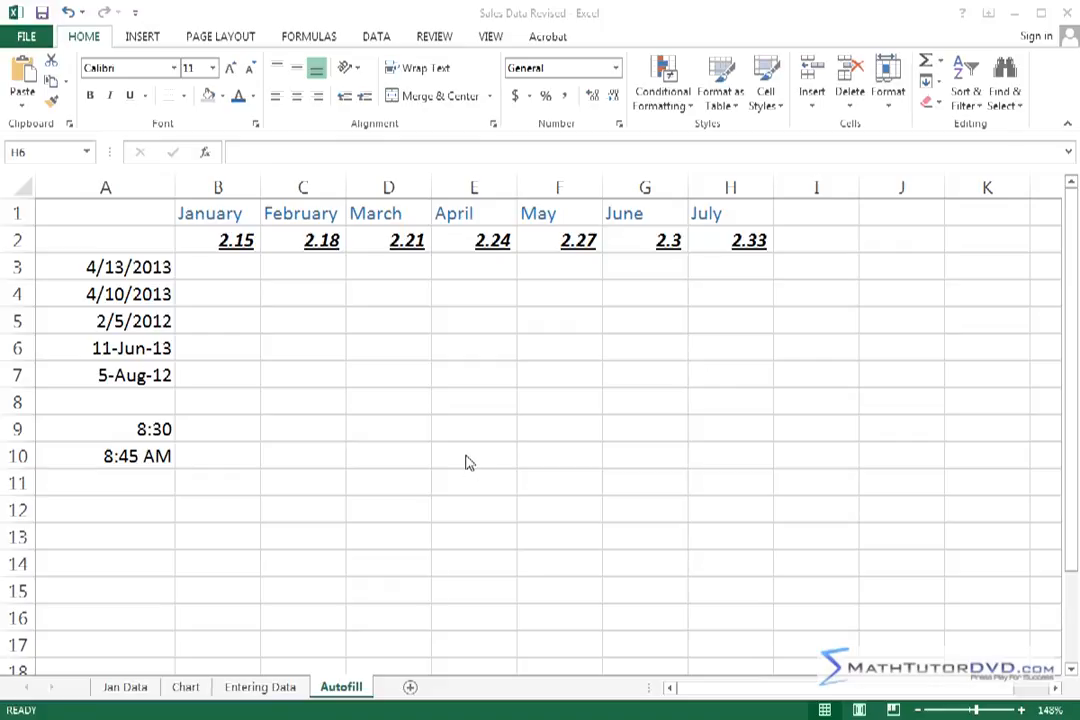
mouse_move(420, 337)
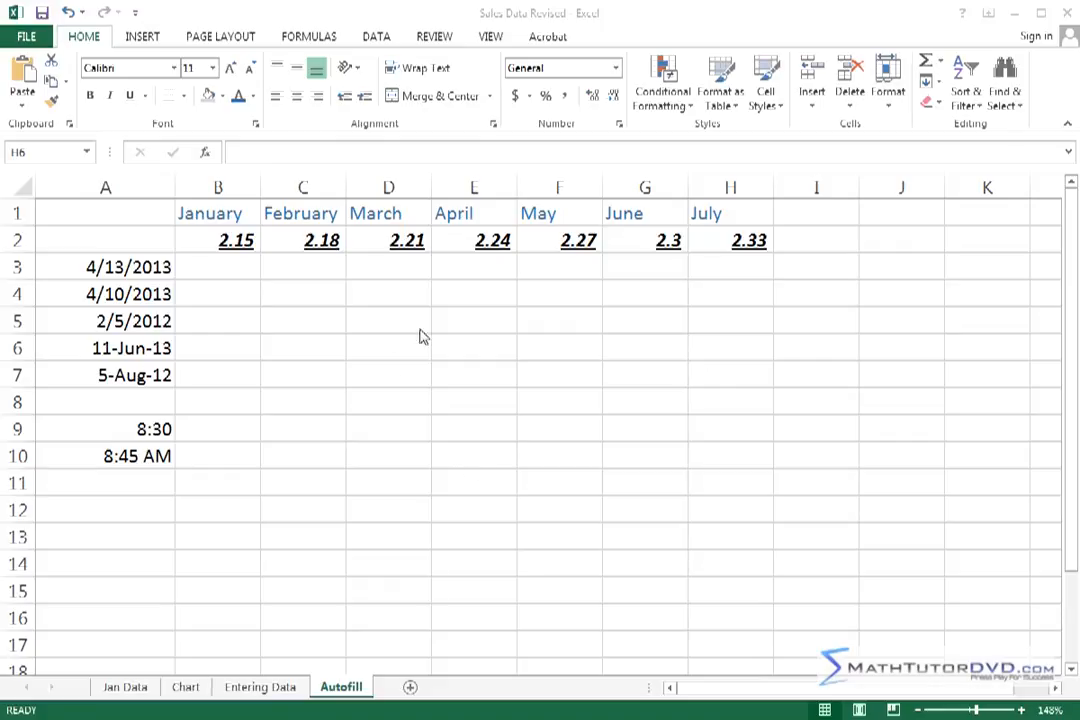
mouse_move(532, 316)
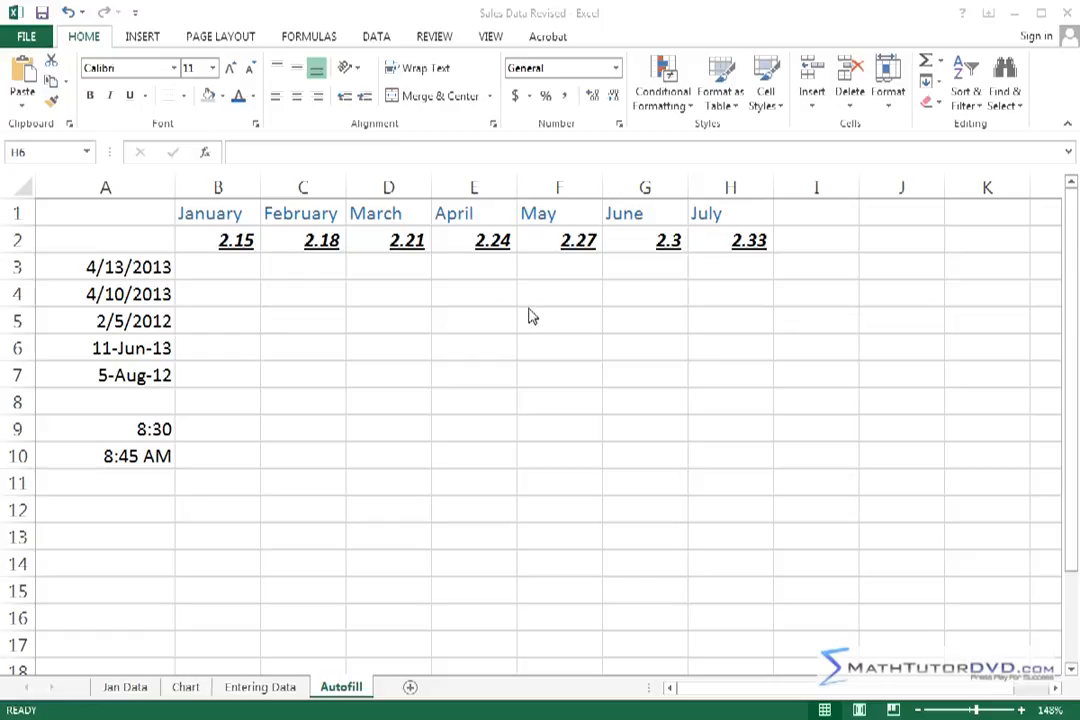
mouse_move(562, 338)
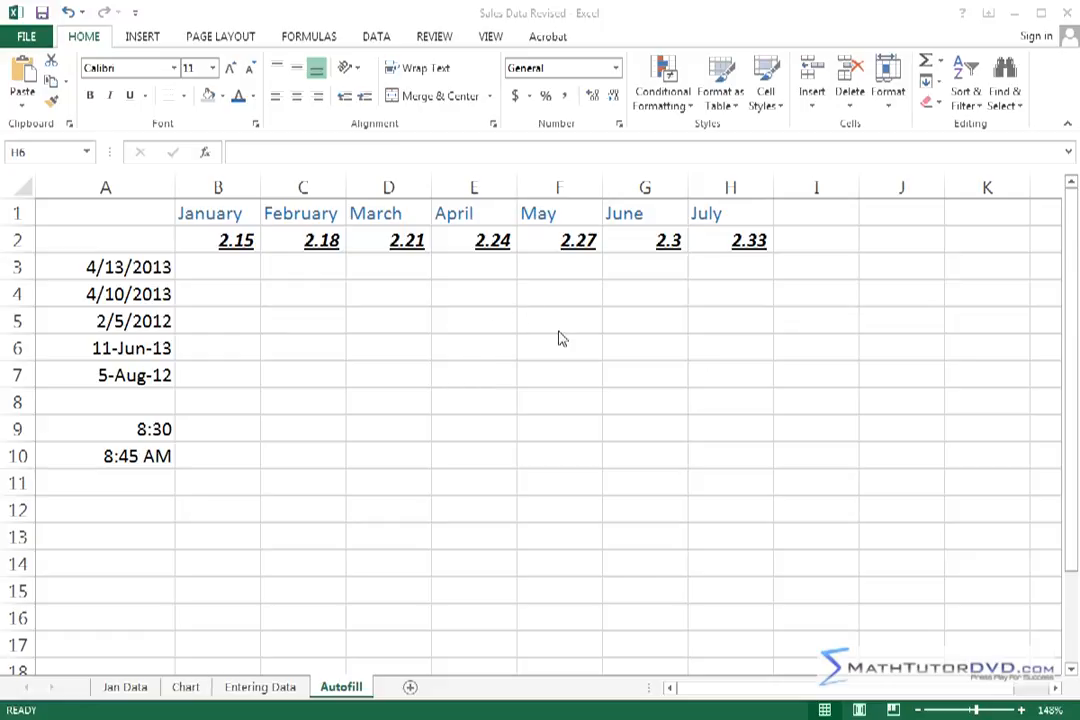
mouse_move(675, 294)
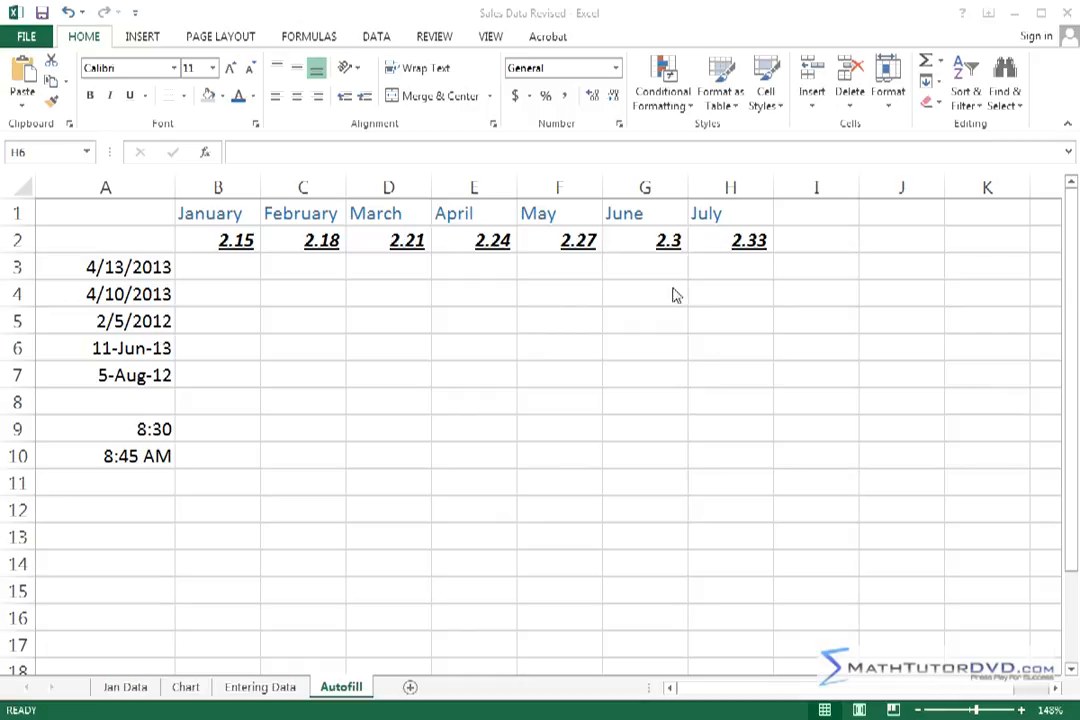
mouse_move(735, 240)
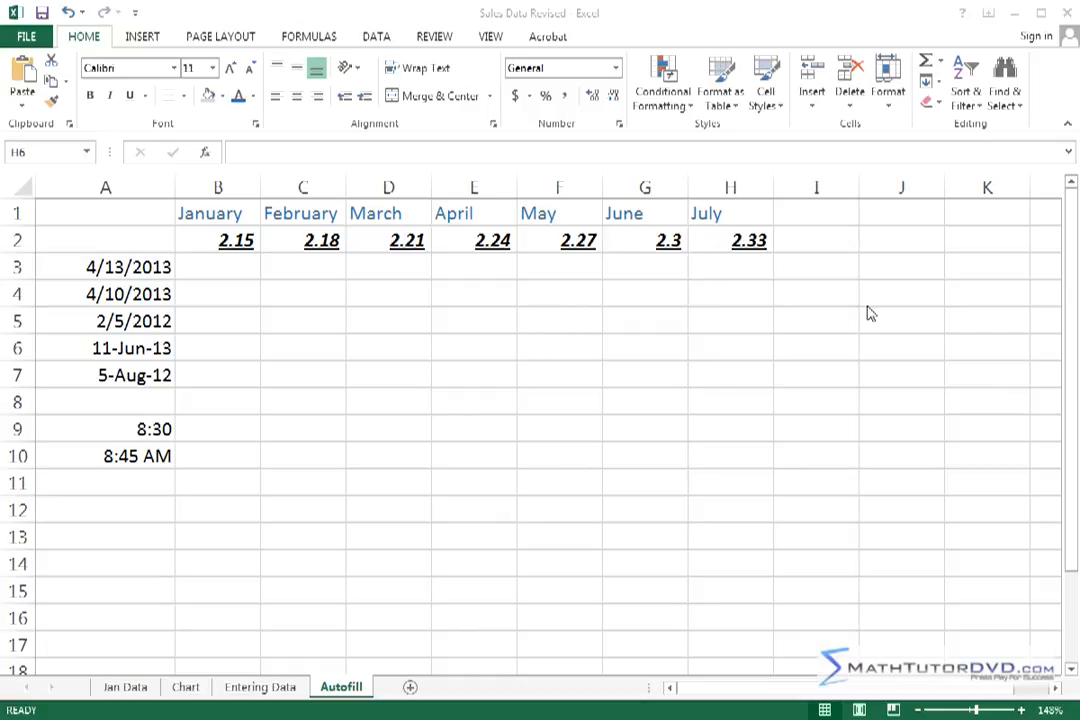
mouse_move(920, 348)
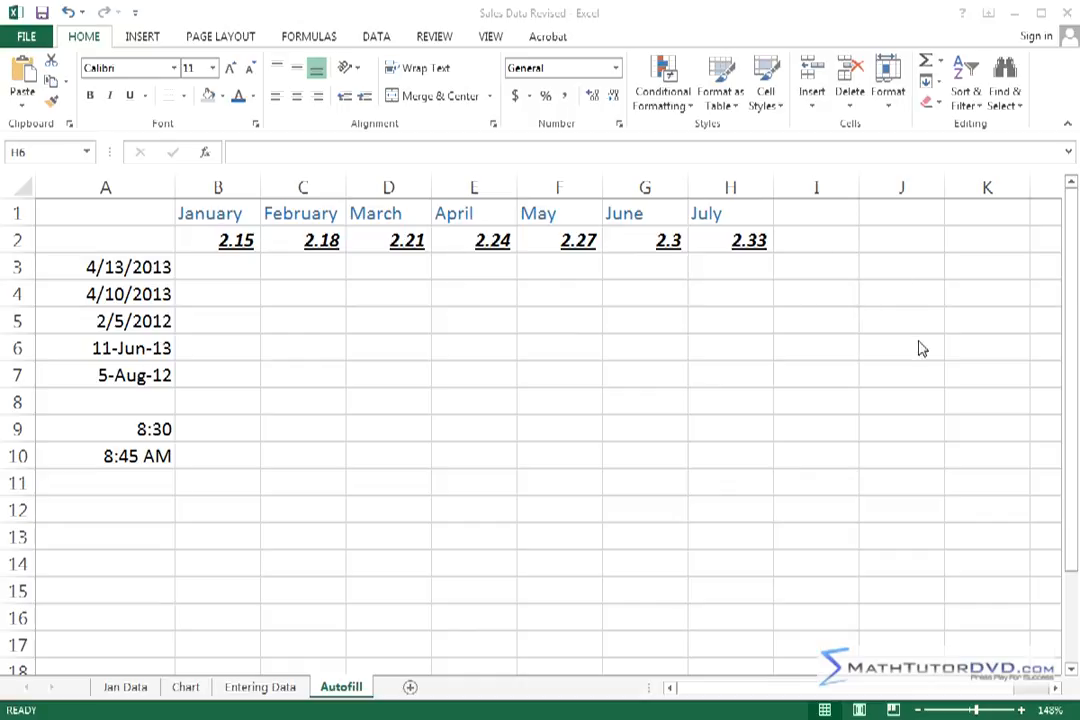
mouse_move(863, 335)
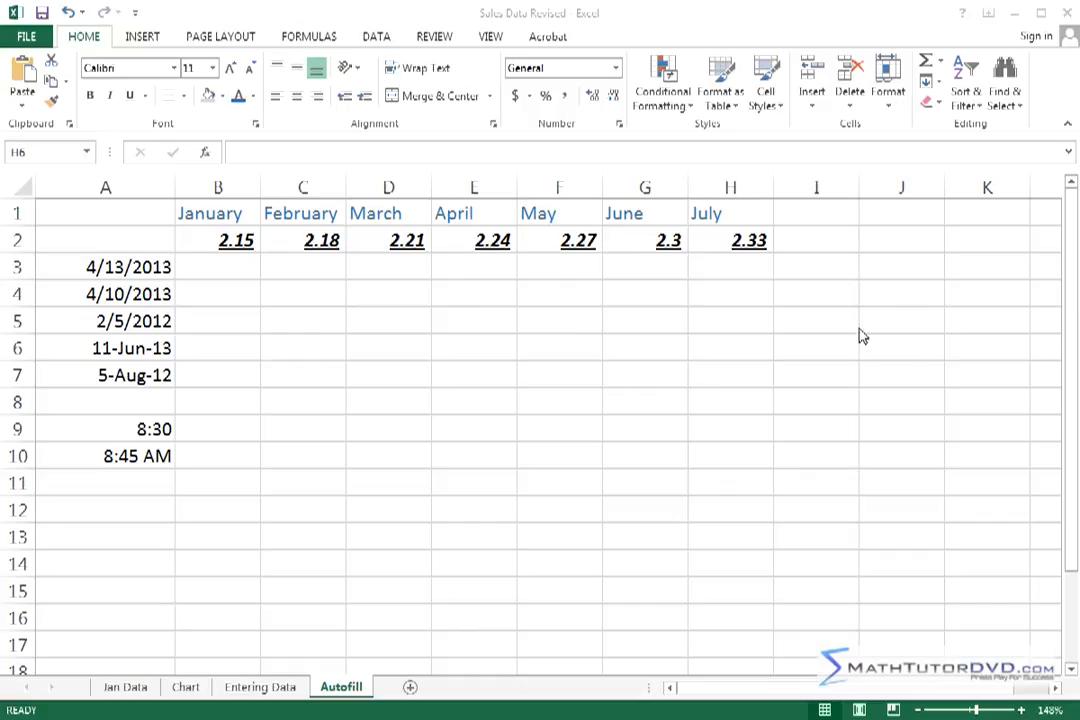
mouse_move(852, 353)
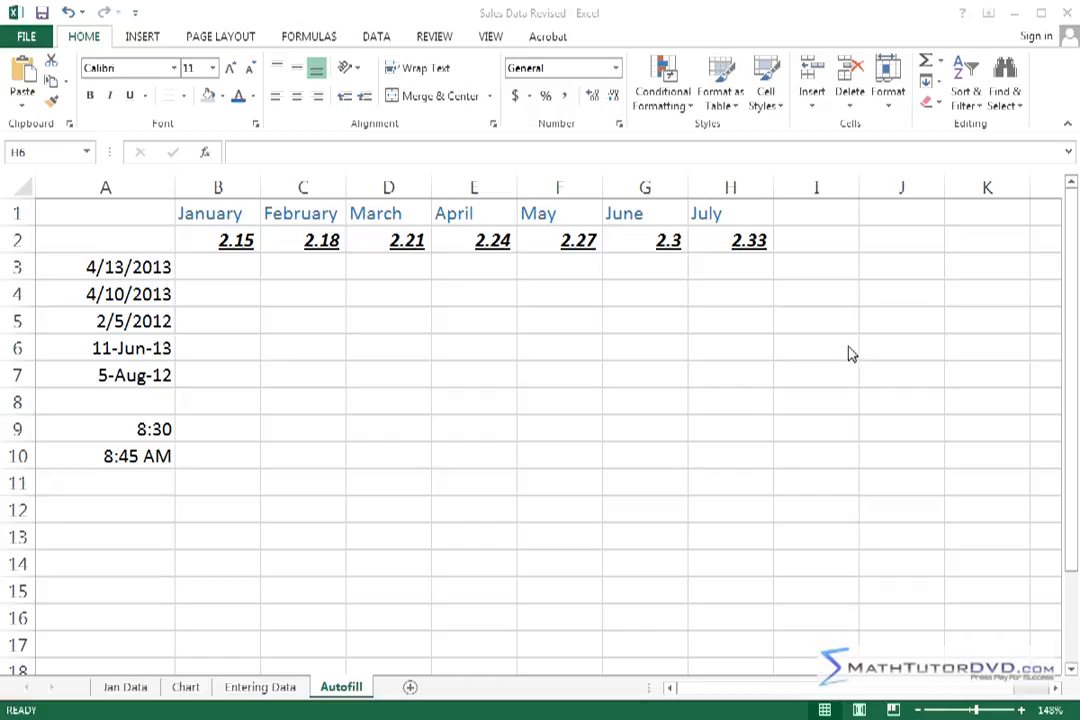
- Remove bold, italic and underline from the row 2 values B2:H2 (2.15 to 2.33)
click(816, 239)
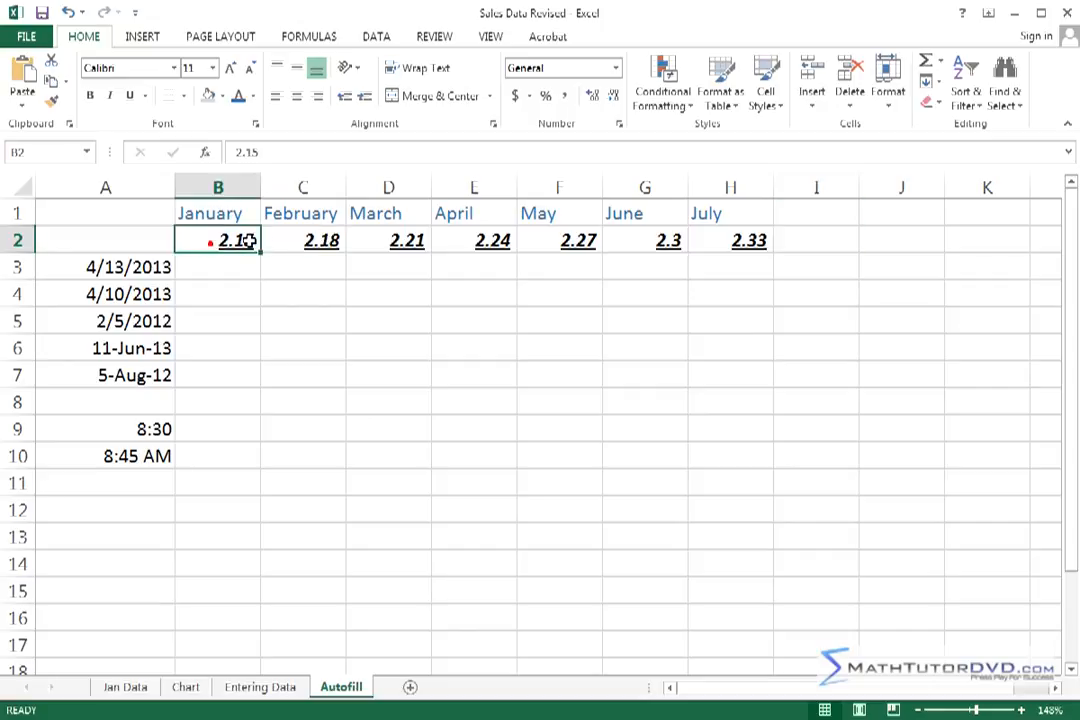
drag(217, 239, 730, 239)
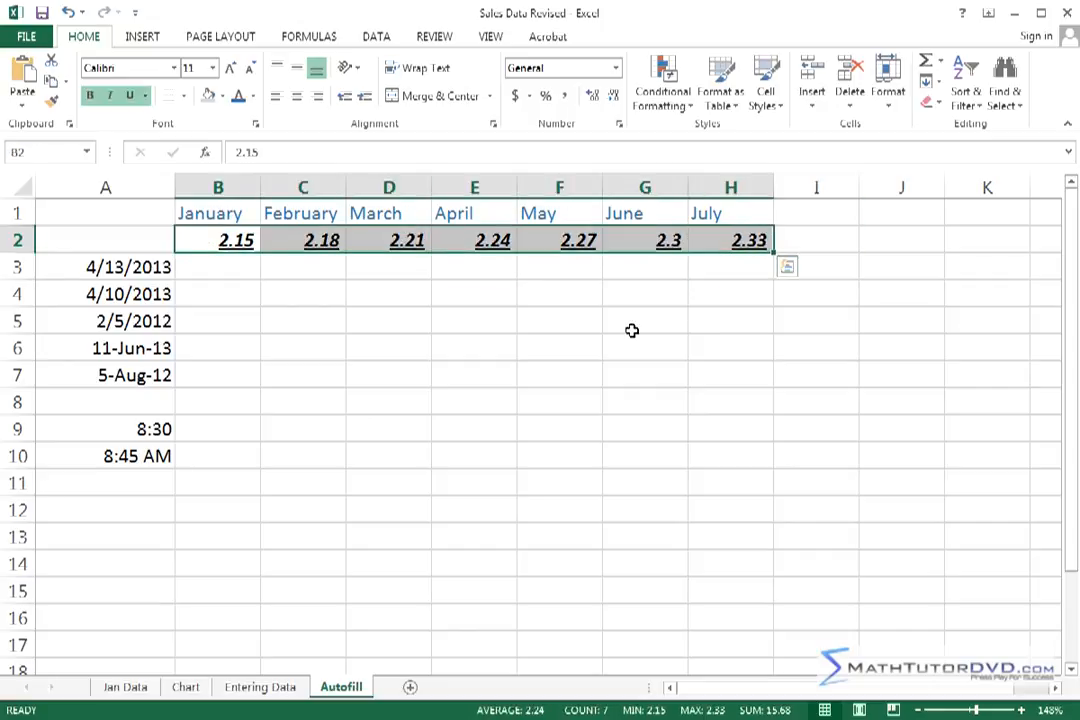
click(113, 96)
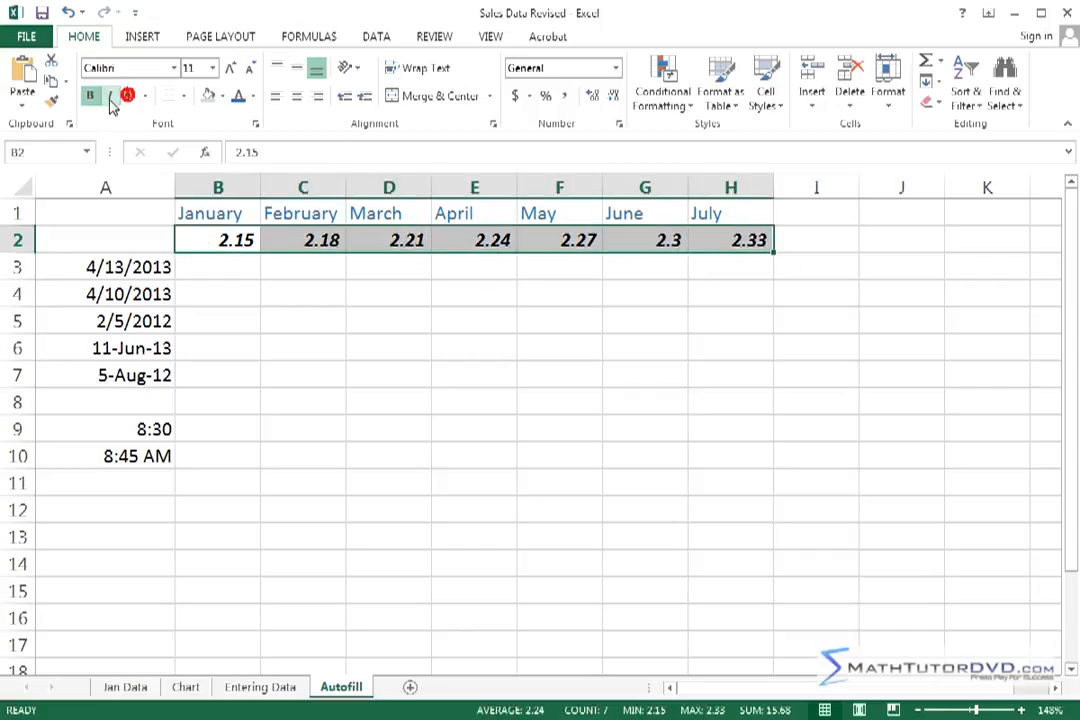
click(388, 321)
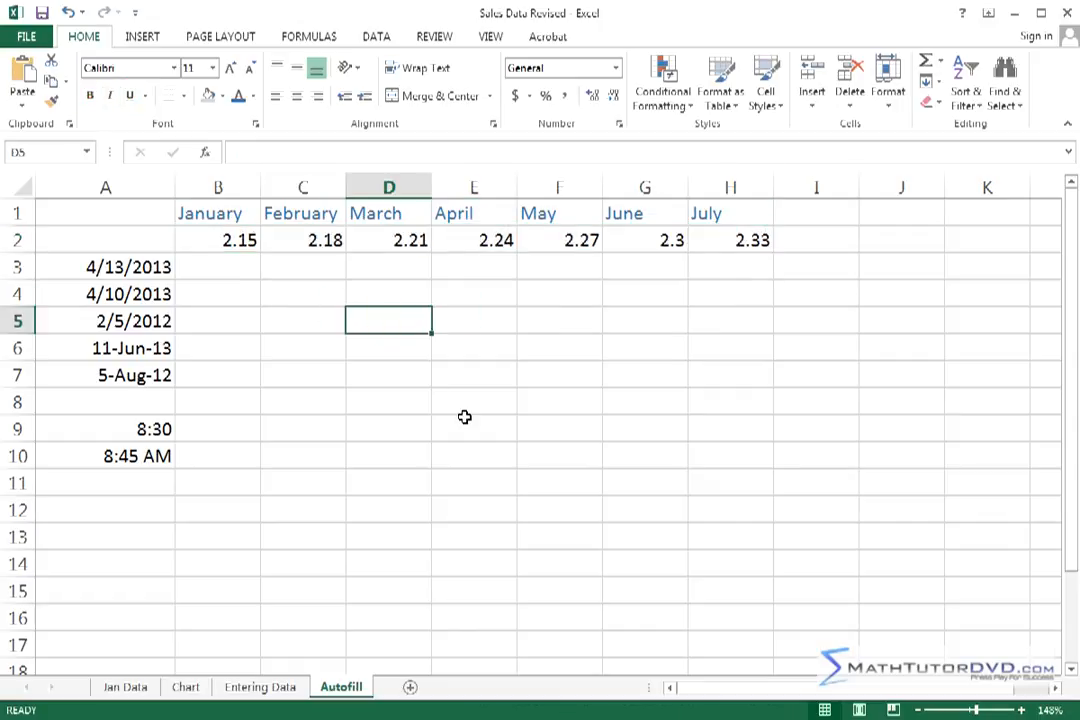
mouse_move(727, 302)
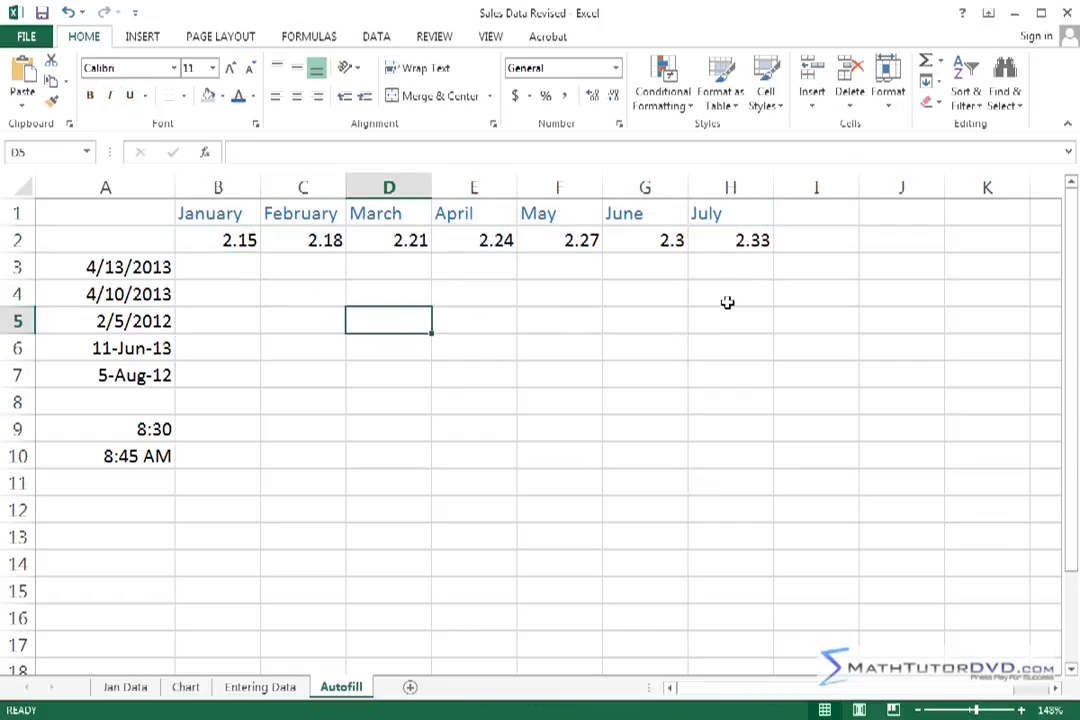
- Select cell H2 holding 2.33 and show the Review tools
click(730, 239)
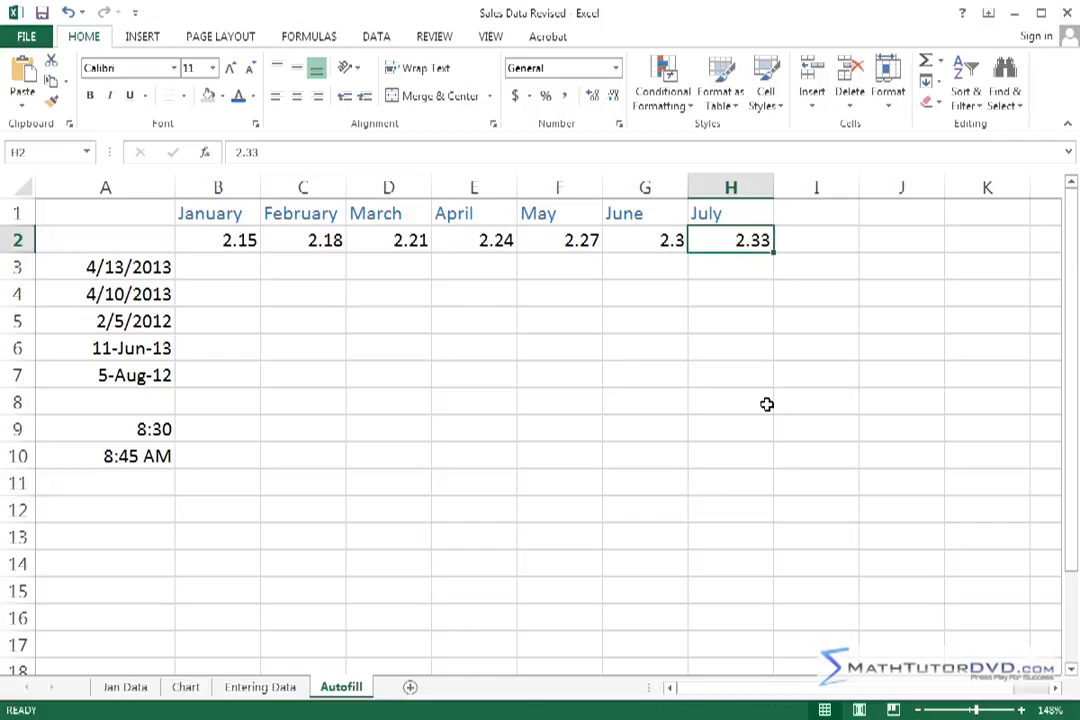
mouse_move(747, 264)
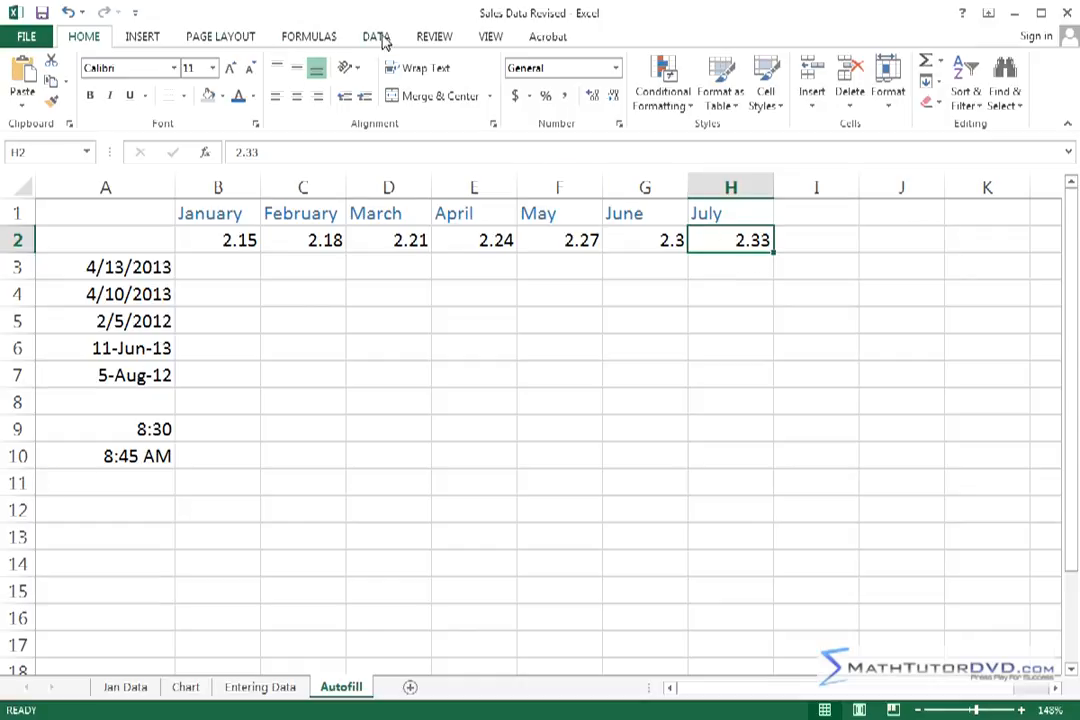
click(433, 36)
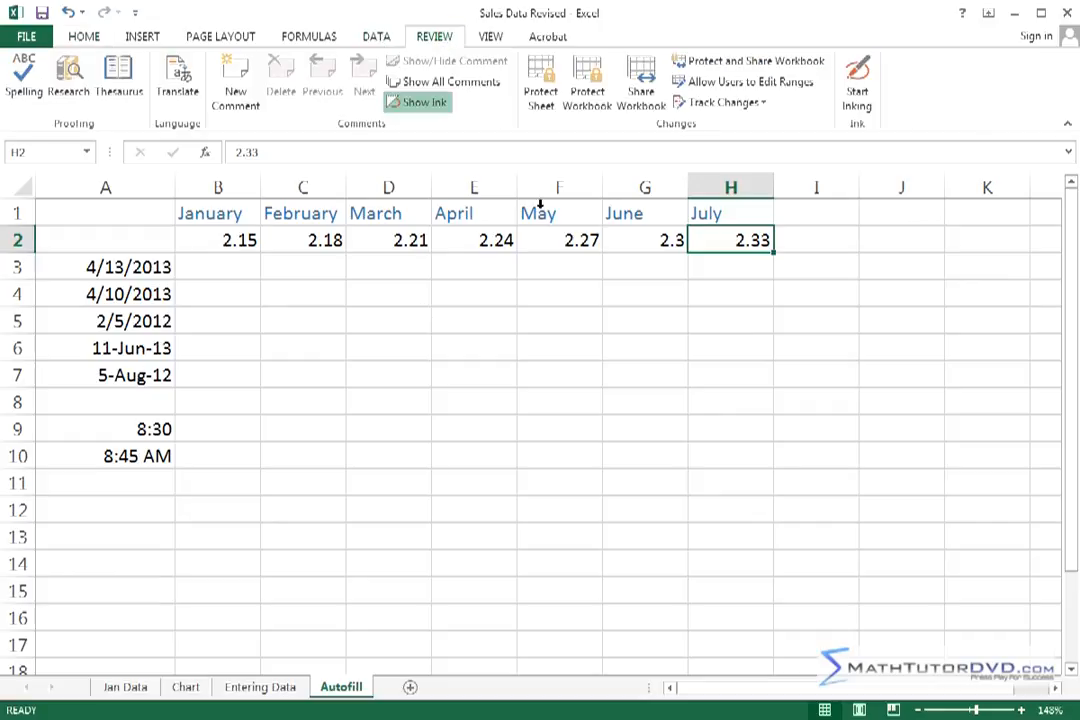
mouse_move(561, 160)
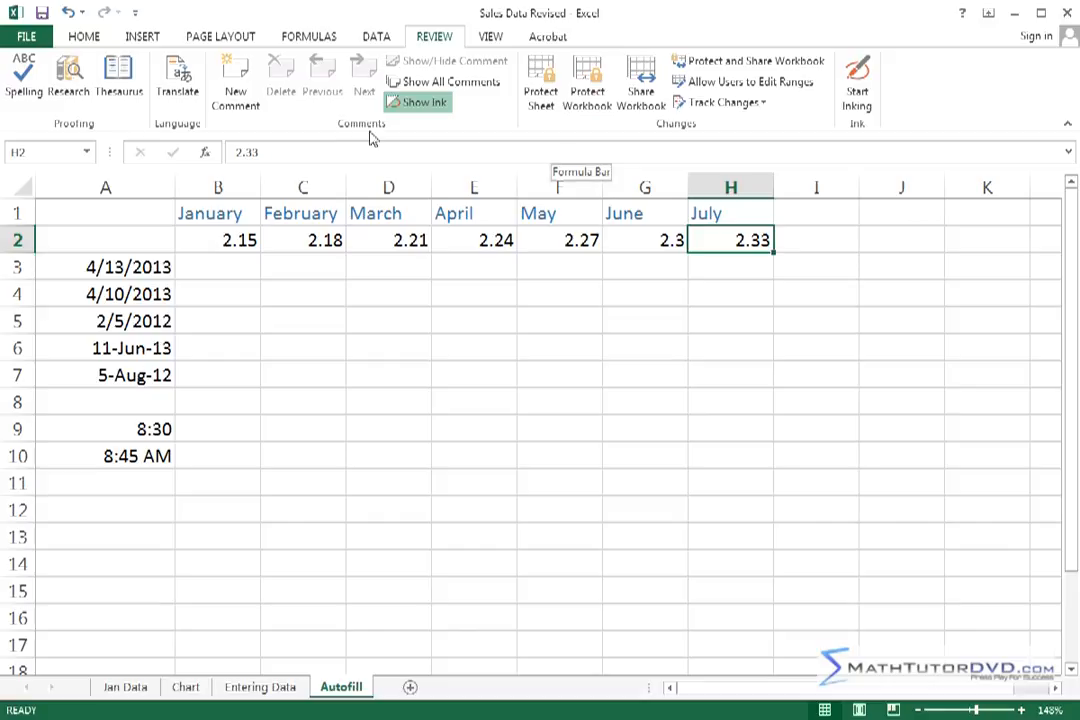
mouse_move(235, 75)
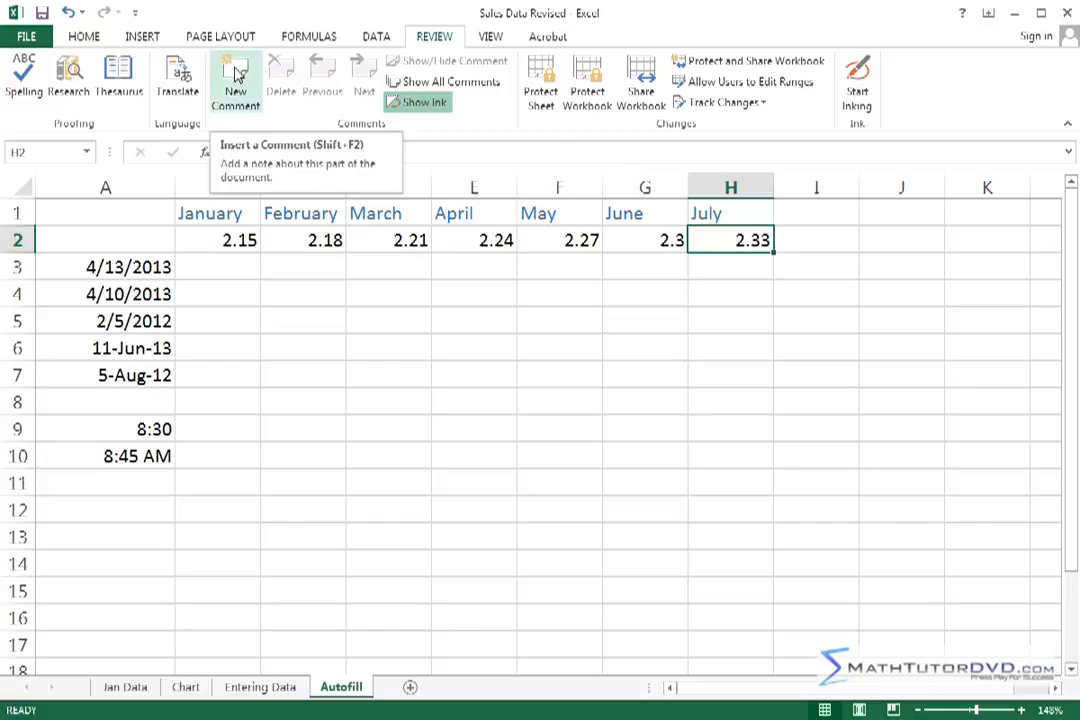
- Add a new comment to H2 and move its box below-right of the cell
click(234, 80)
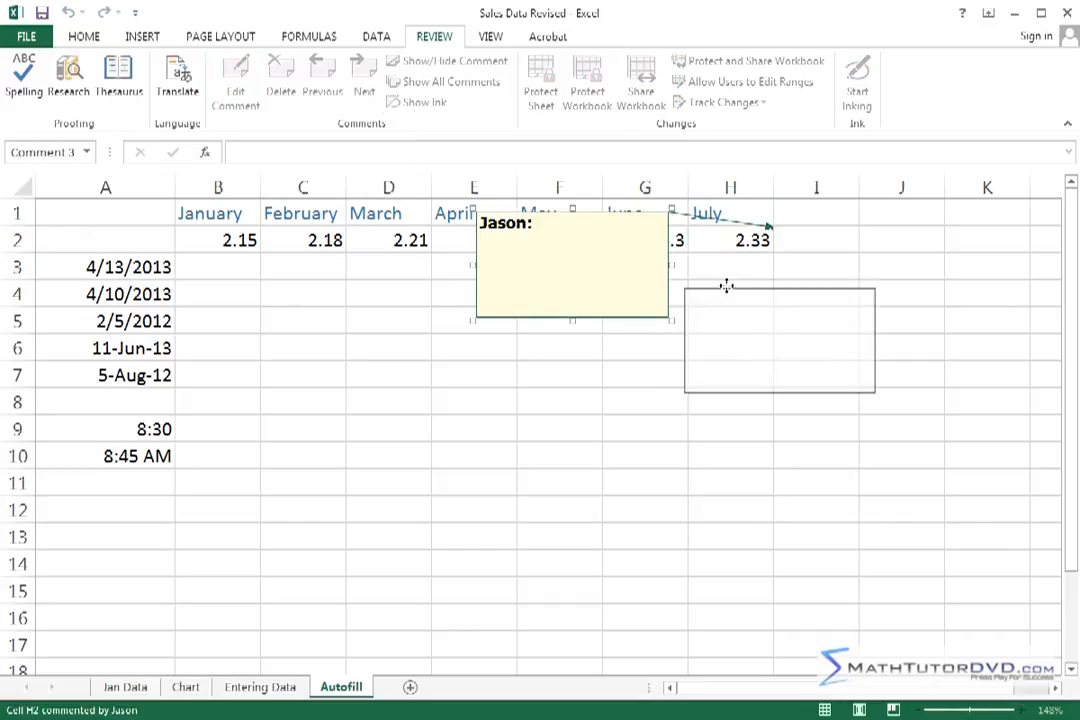
drag(570, 265, 888, 310)
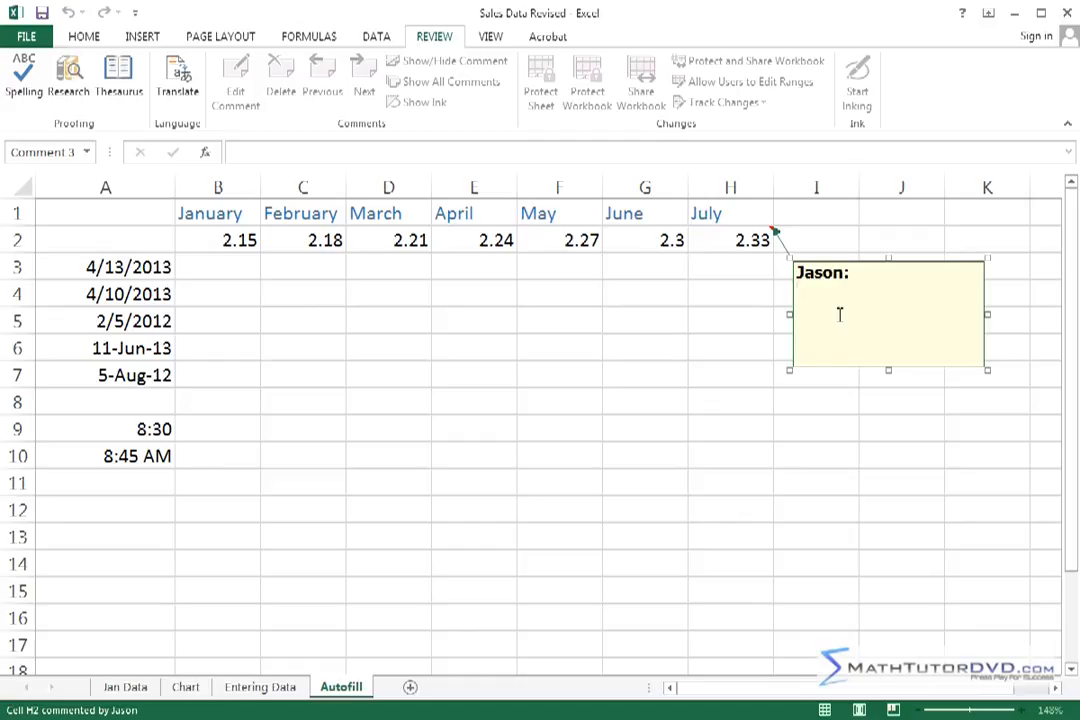
- Write 'Hey Jim check on this number.' in the H2 comment
text(Hey J)
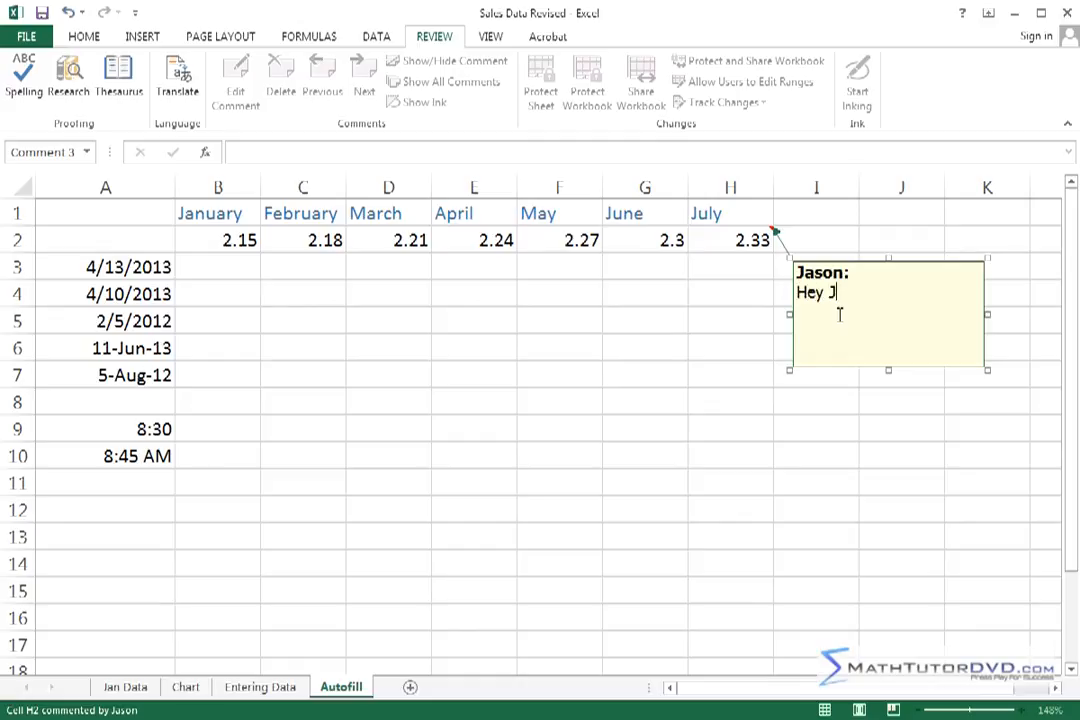
text(im check on this)
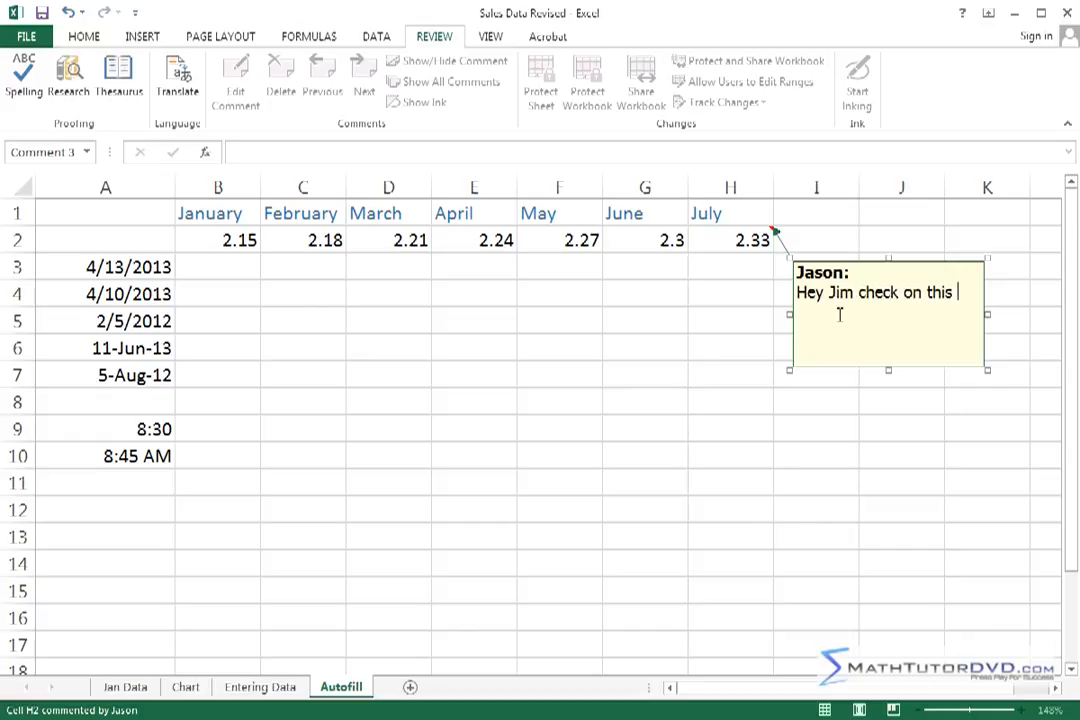
text(number.)
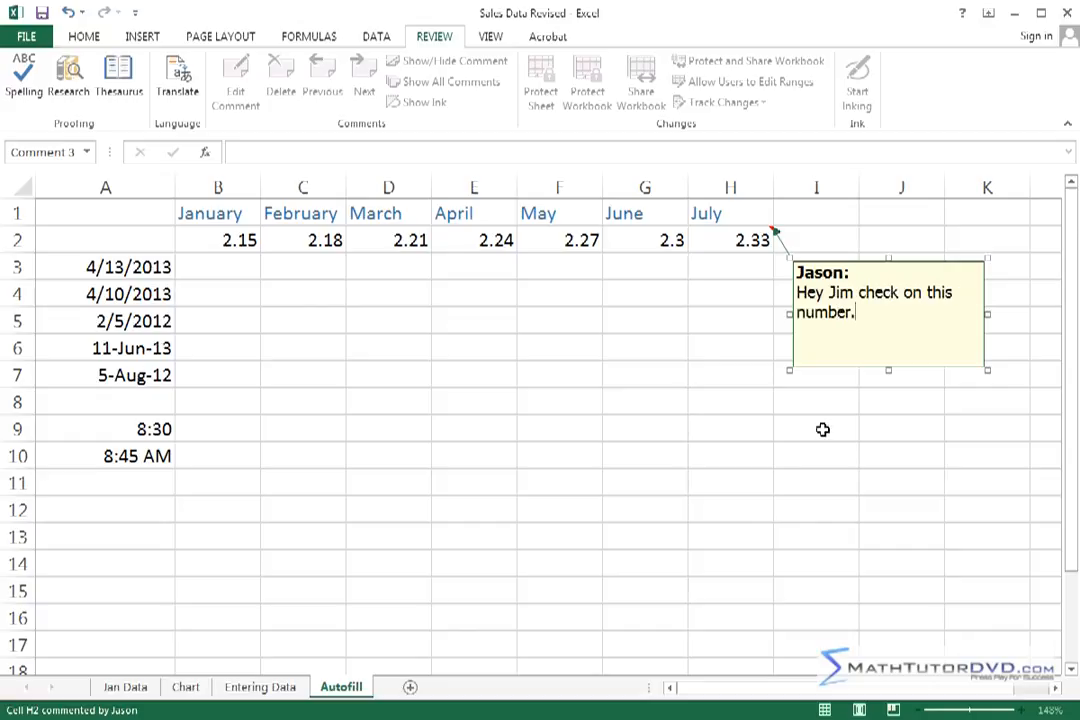